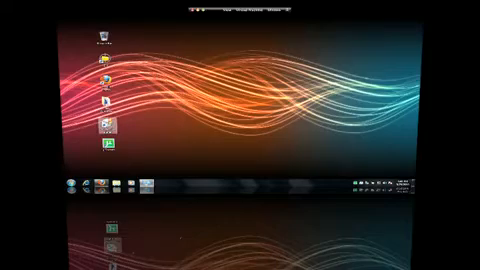
- Download only the x64 (64 bit) folder from the new Windows 7 torrent
drag(108, 125, 258, 80)
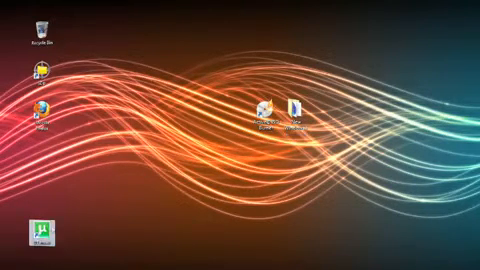
drag(45, 230, 300, 65)
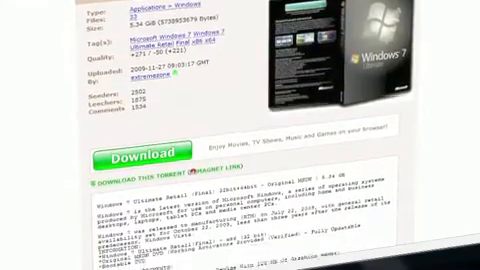
scroll(down, 3)
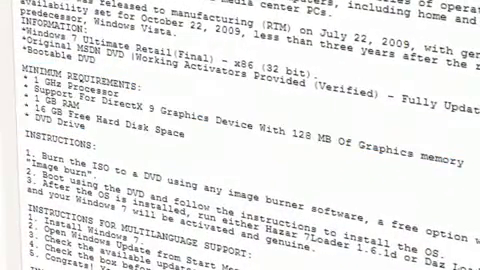
scroll(up, 3)
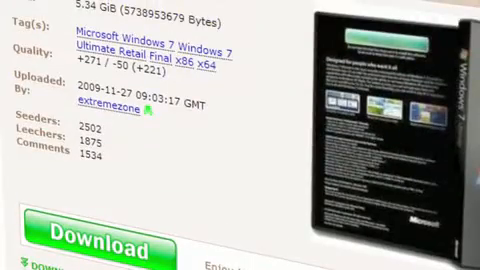
scroll(up, 3)
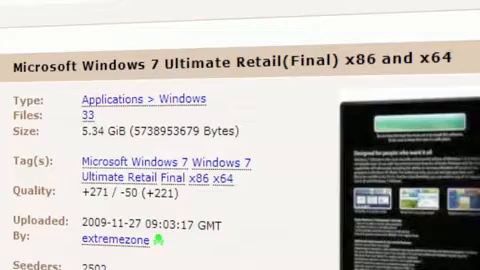
scroll(down, 3)
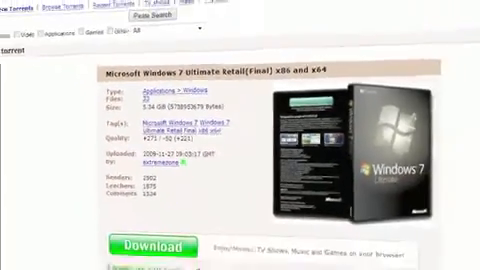
scroll(down, 3)
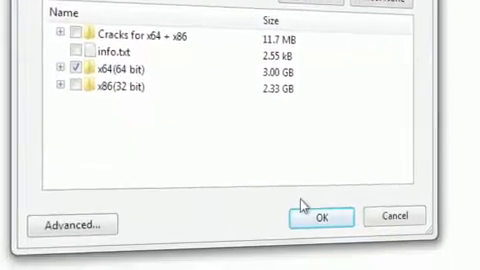
click(317, 216)
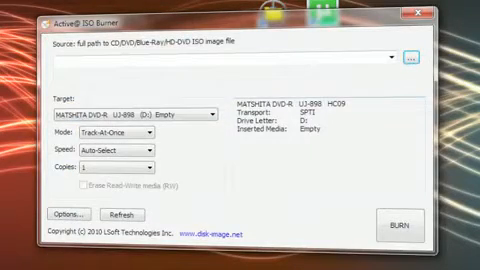
mouse_move(188, 157)
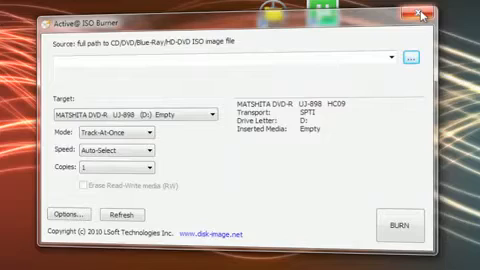
mouse_move(438, 13)
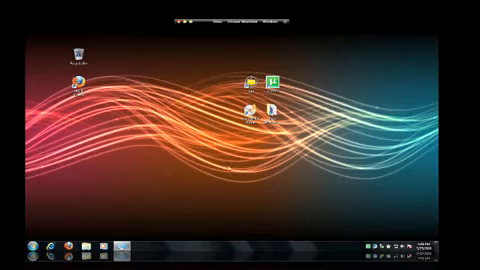
click(12, 253)
text(windows 7)
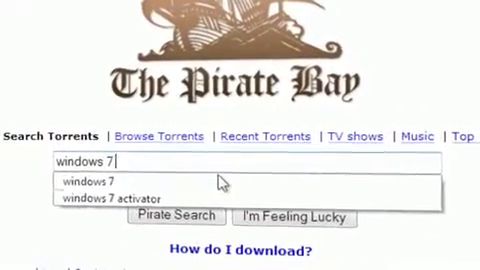
- Search The Pirate Bay for 'windows 7 activator' via its search suggestion
click(123, 197)
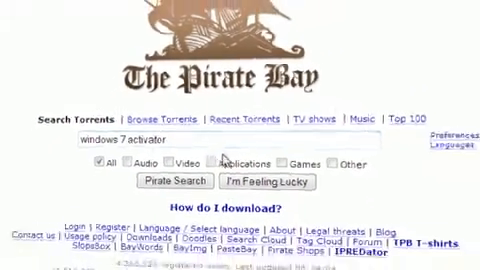
click(177, 181)
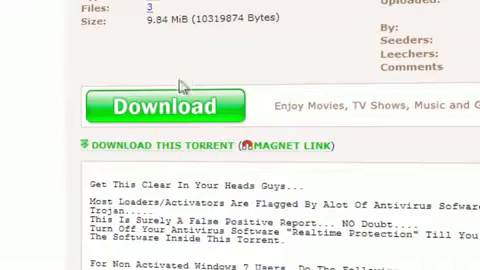
mouse_move(117, 131)
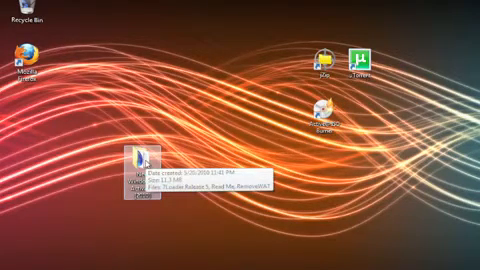
- Open the downloaded activator folder and its Read Me notes
double_click(135, 160)
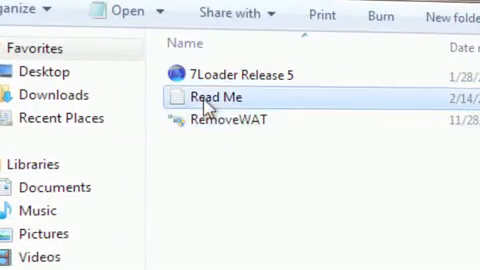
double_click(212, 97)
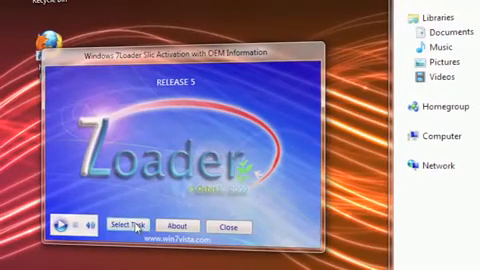
- Open 7Loader's brand selection screen and choose DFI as the OEM brand
click(127, 224)
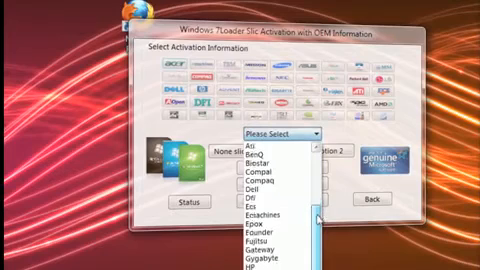
click(244, 189)
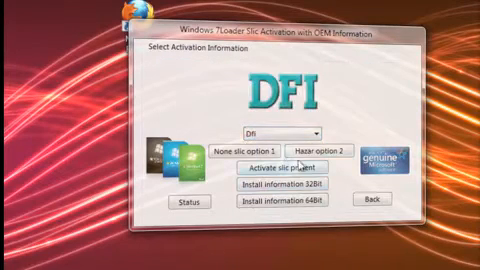
mouse_move(290, 92)
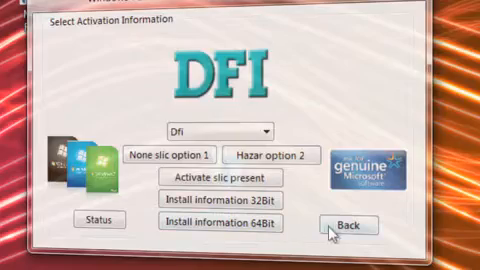
- Go Back from 7Loader's activation information screen
click(345, 226)
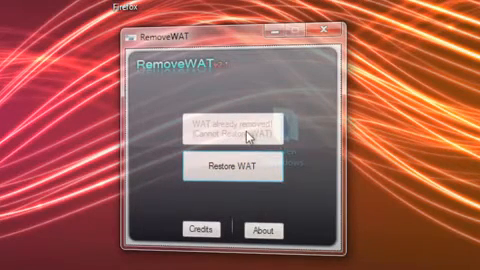
mouse_move(255, 135)
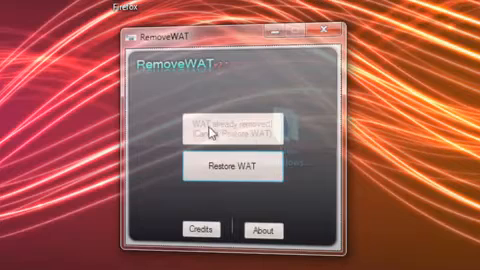